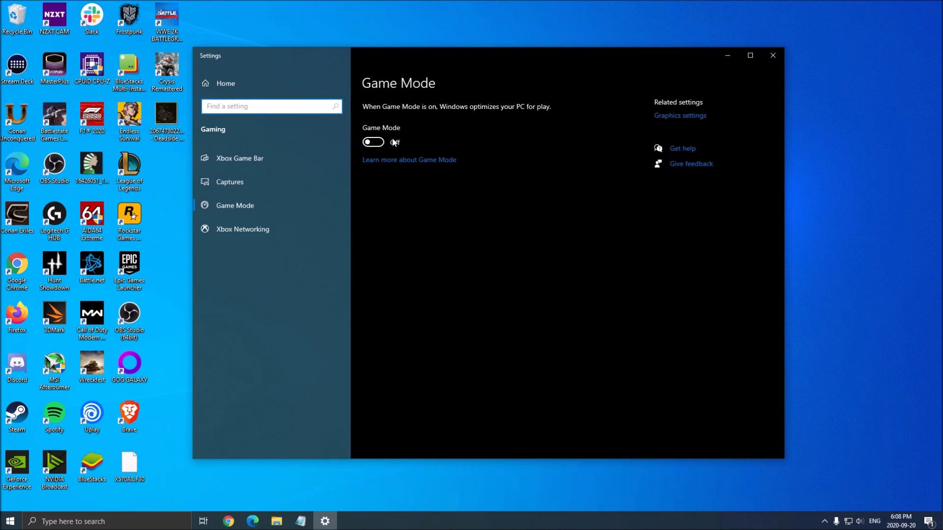
Review the Xbox Game Bar and Captures pages, then close Settings to return to the desktop
click(239, 158)
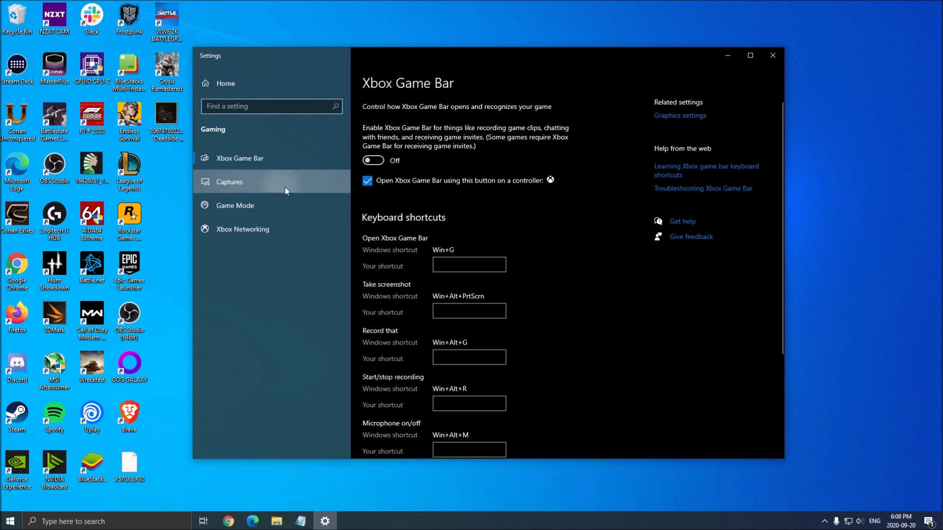
click(229, 182)
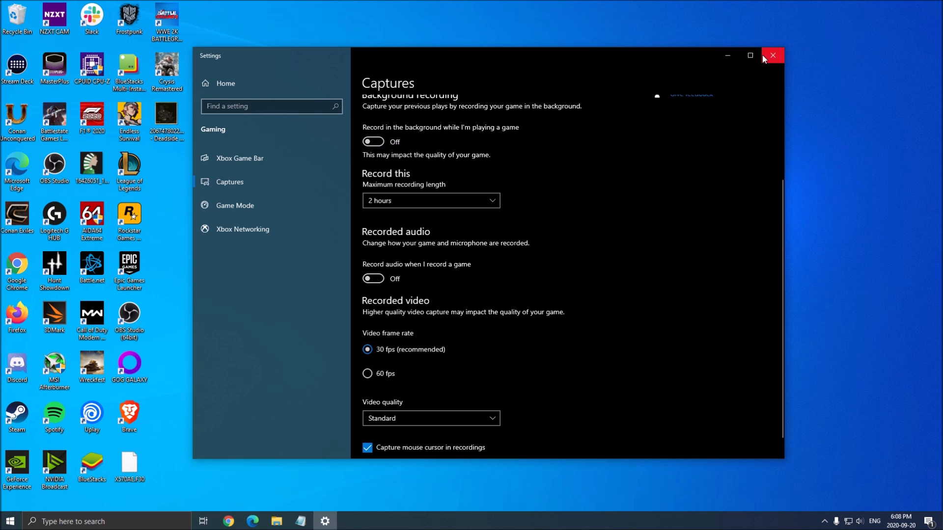
click(773, 55)
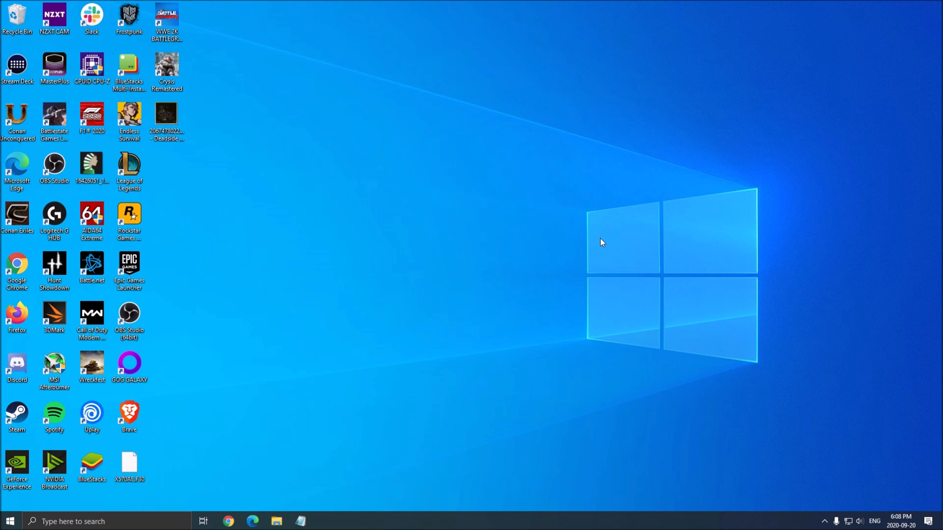
click(105, 521)
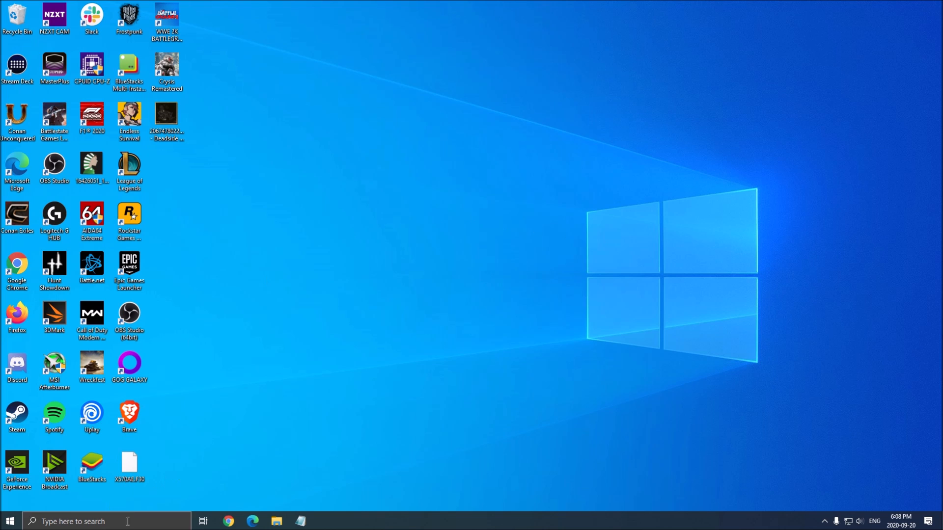
mouse_move(472, 389)
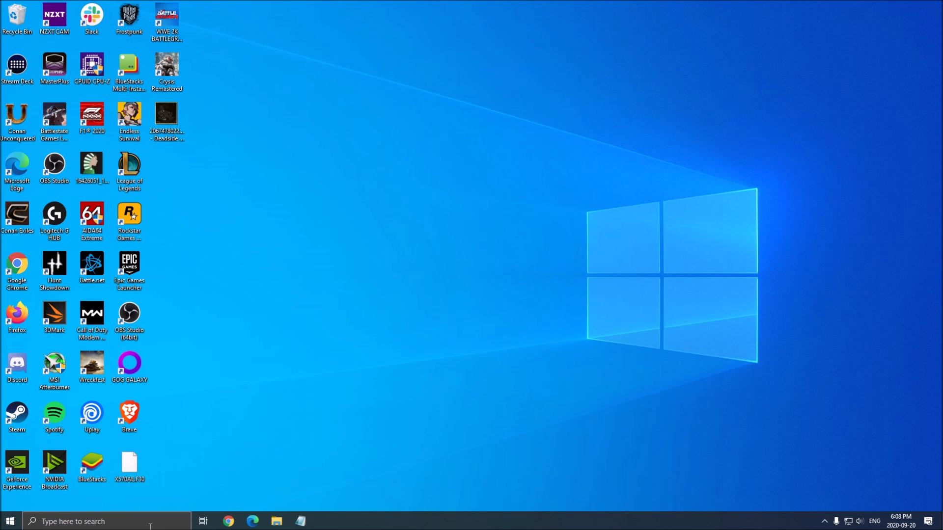
Search 'gpu', go to Graphics settings and switch hardware-accelerated GPU scheduling on
text(gpu)
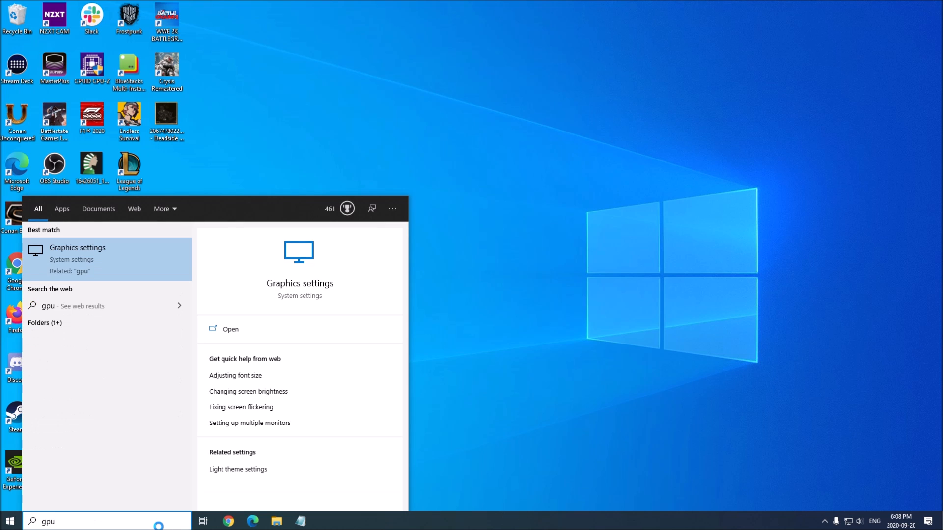
click(229, 329)
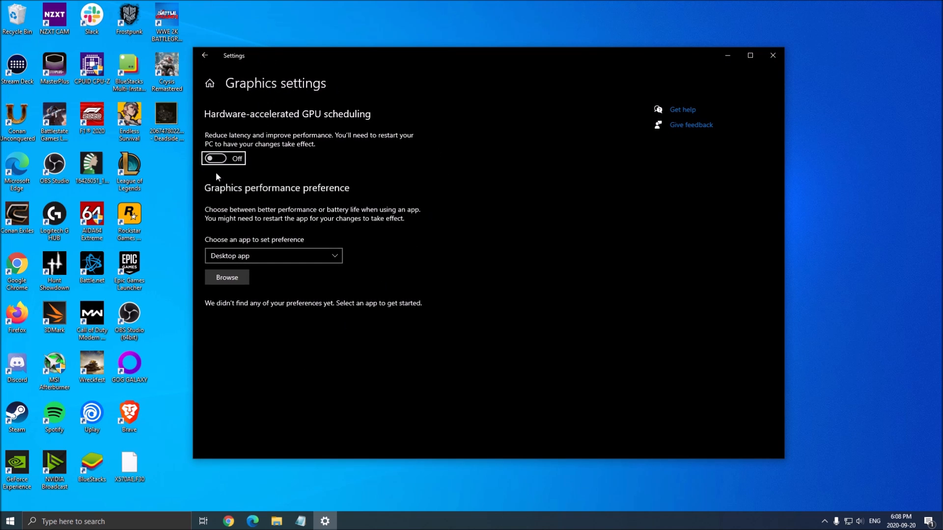
click(215, 158)
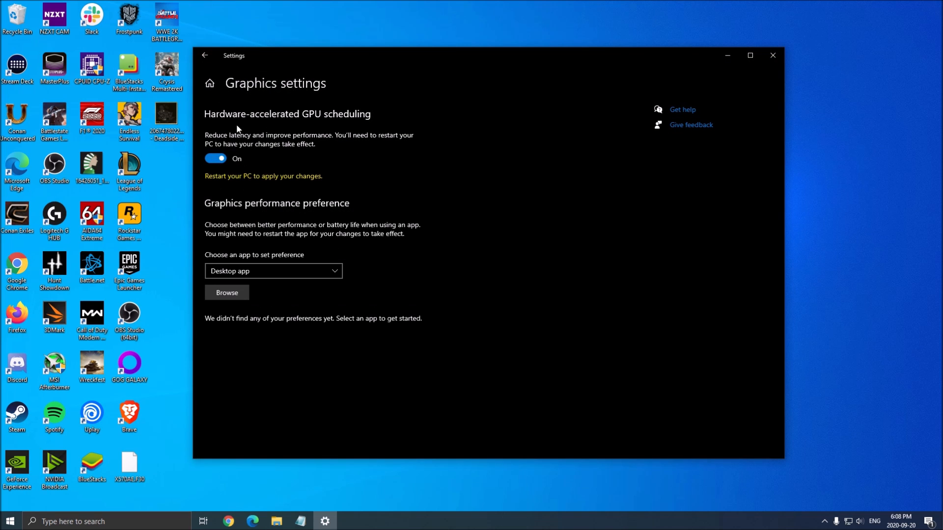
mouse_move(438, 152)
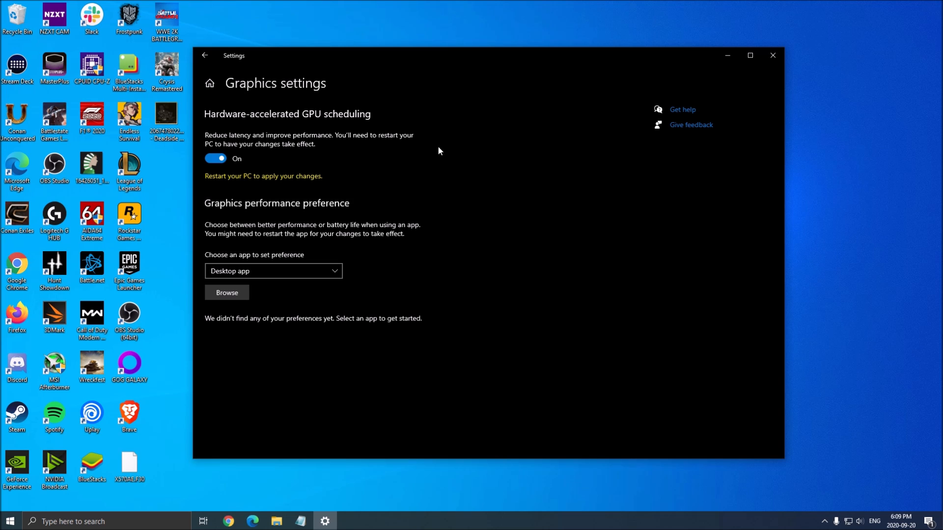
mouse_move(299, 97)
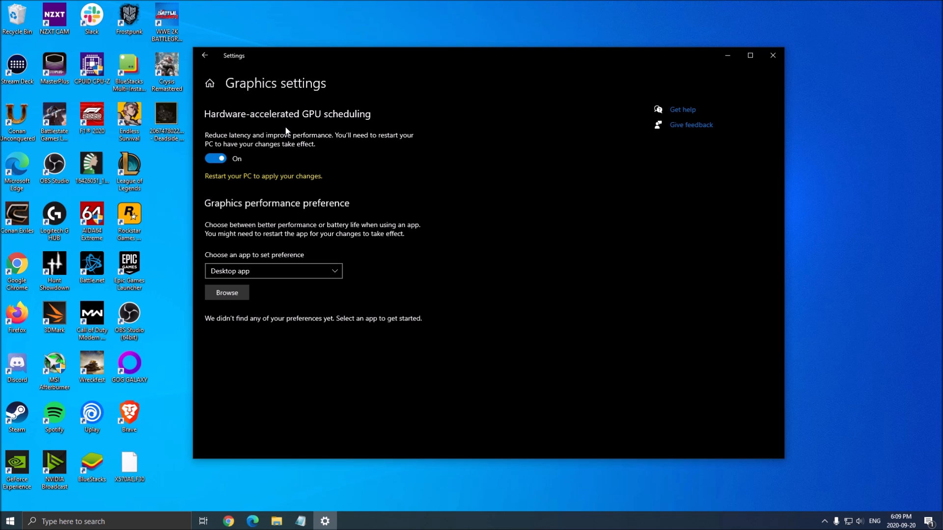
mouse_move(445, 217)
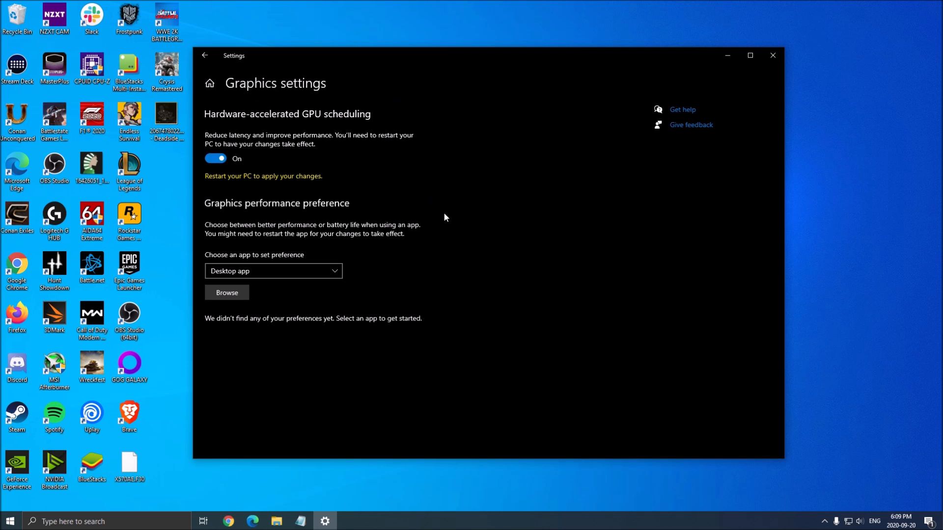
mouse_move(300, 88)
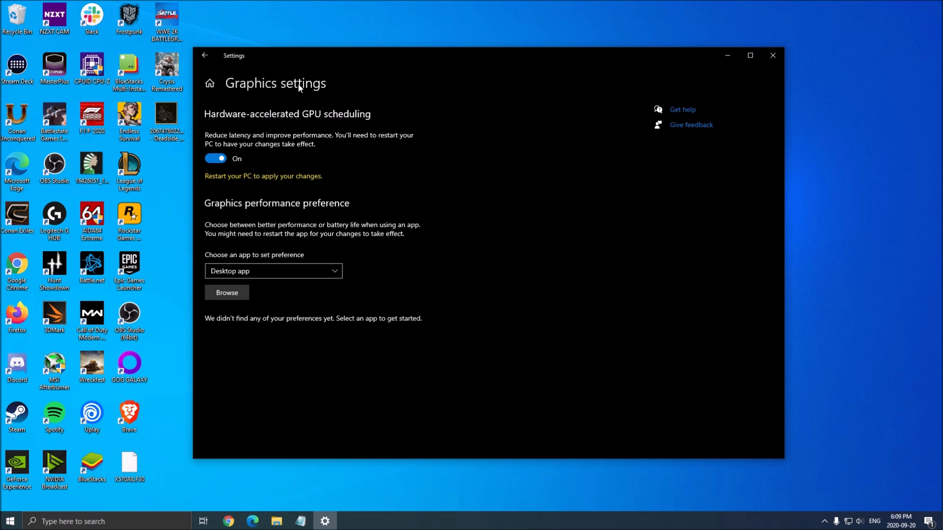
mouse_move(526, 179)
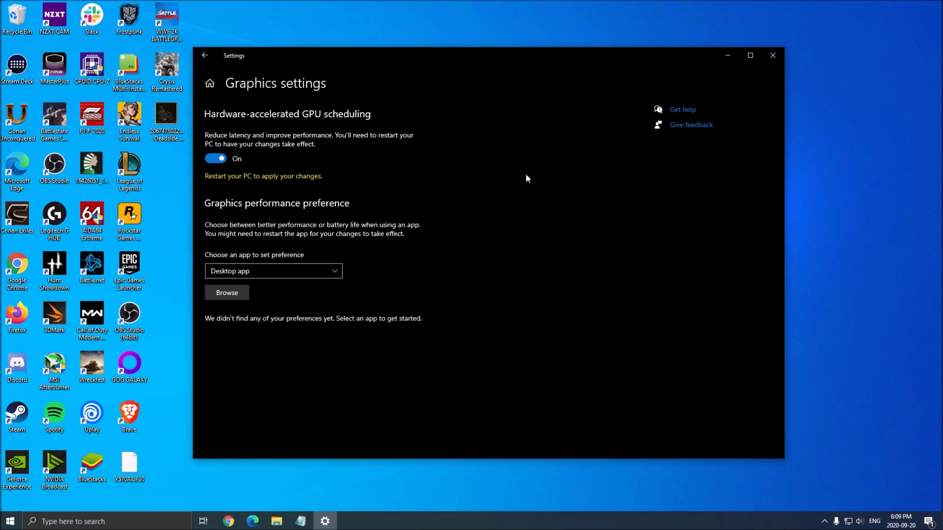
mouse_move(429, 197)
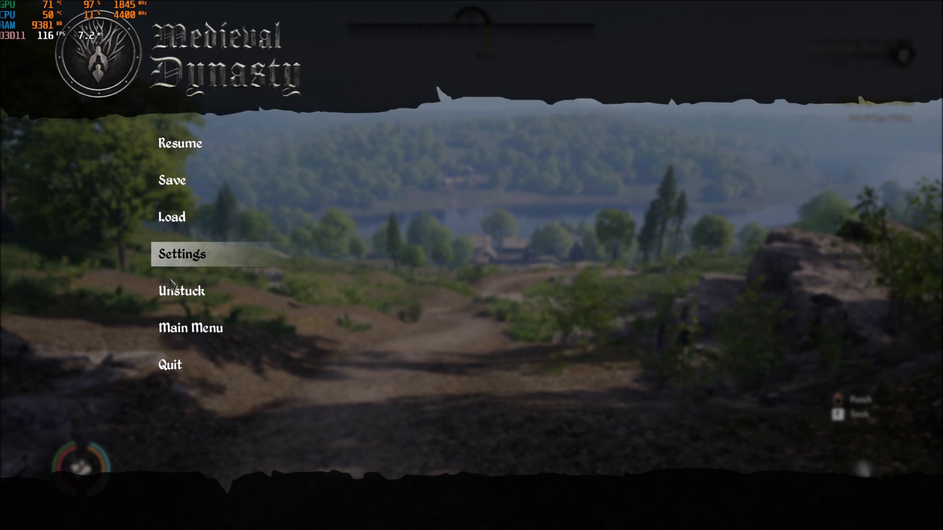
From the pause menu, go into Settings and show the Graphics options
click(181, 254)
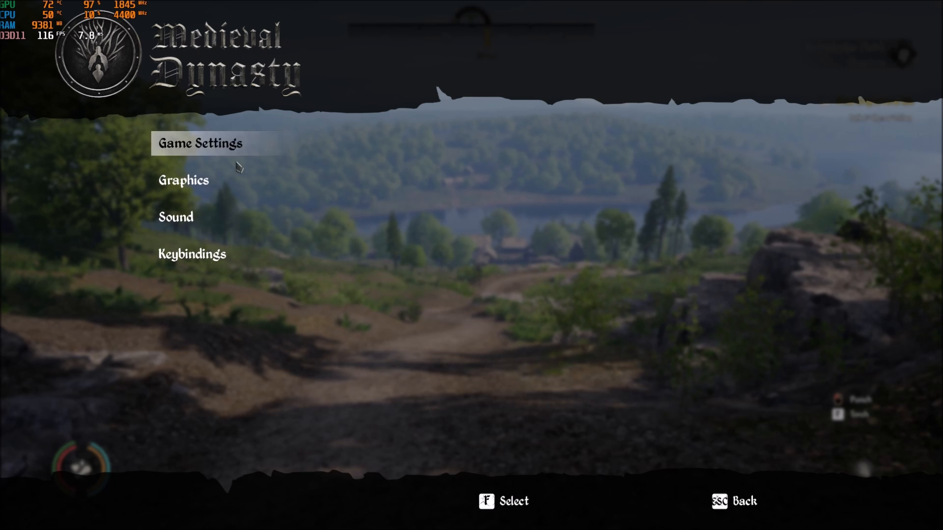
click(184, 180)
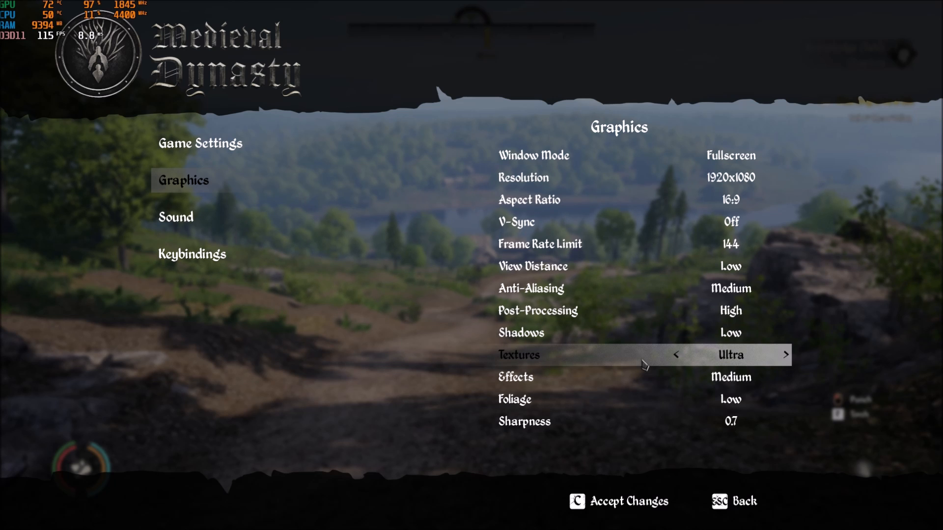
mouse_move(626, 244)
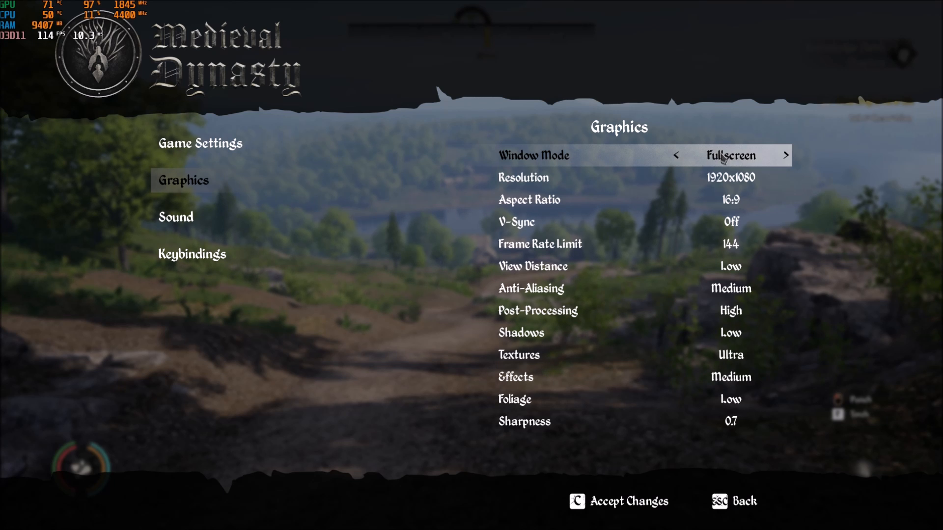
mouse_move(730, 177)
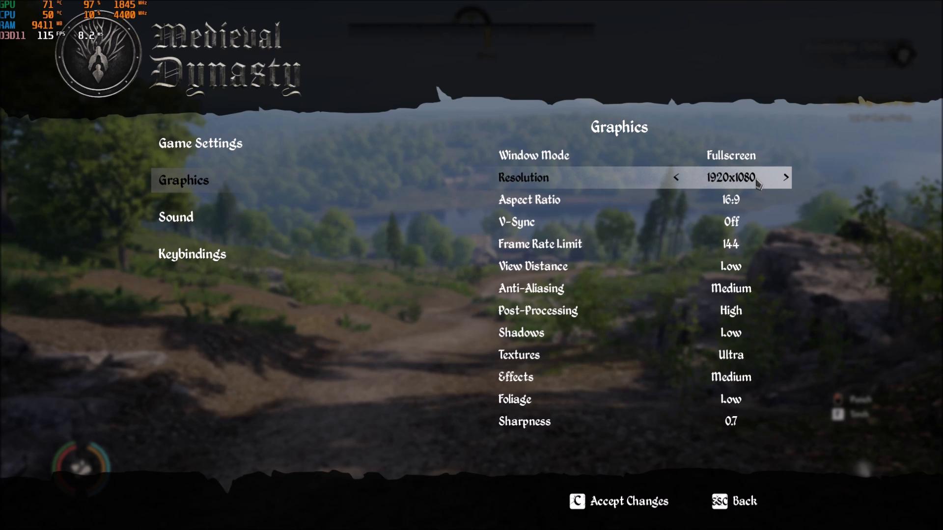
mouse_move(640, 186)
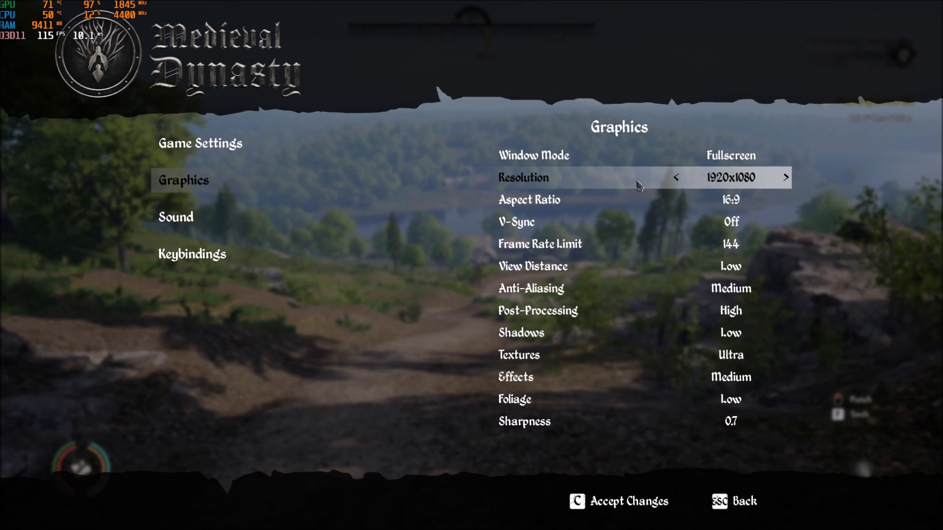
mouse_move(513, 222)
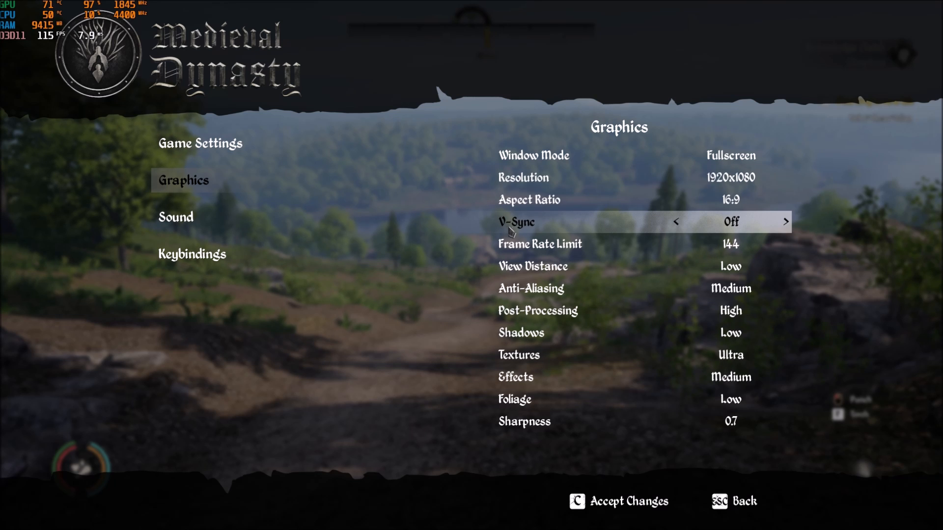
mouse_move(600, 248)
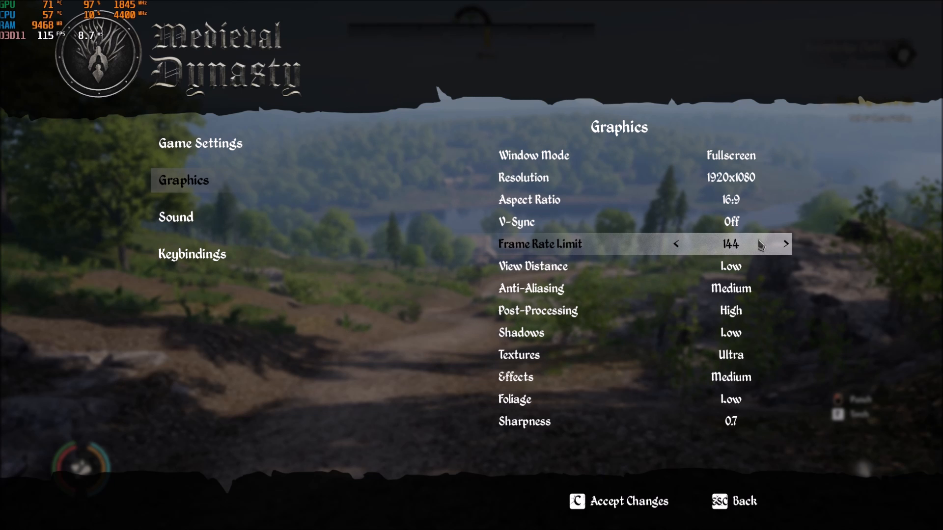
mouse_move(612, 274)
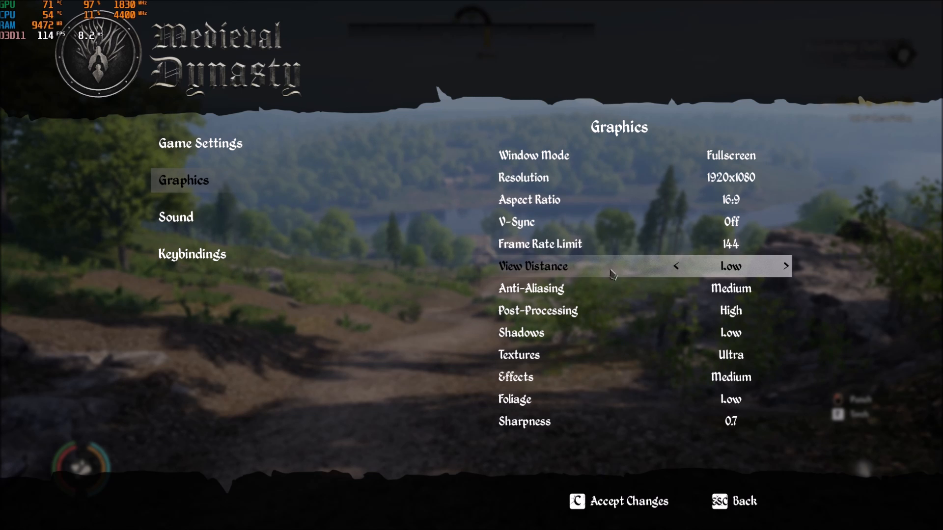
Cycle View Distance through Low, High and Ultra and leave it on Medium
click(786, 266)
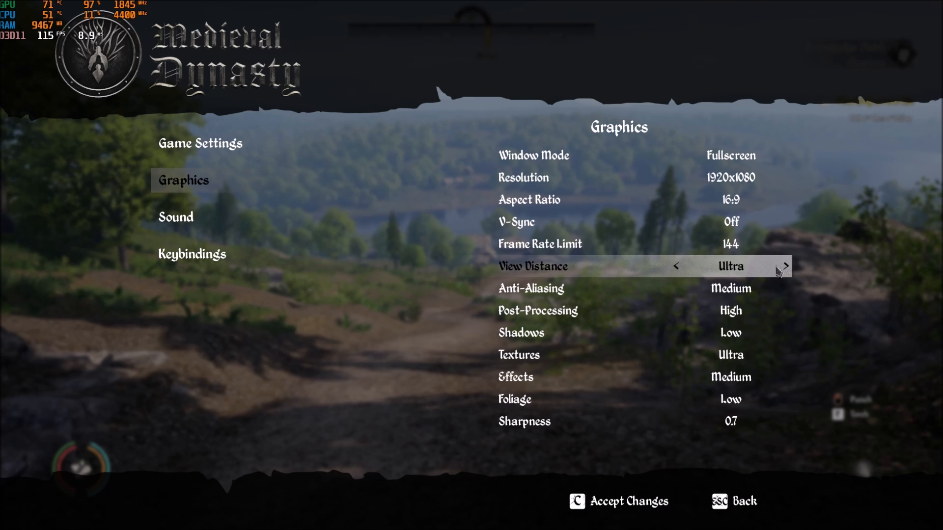
mouse_move(691, 278)
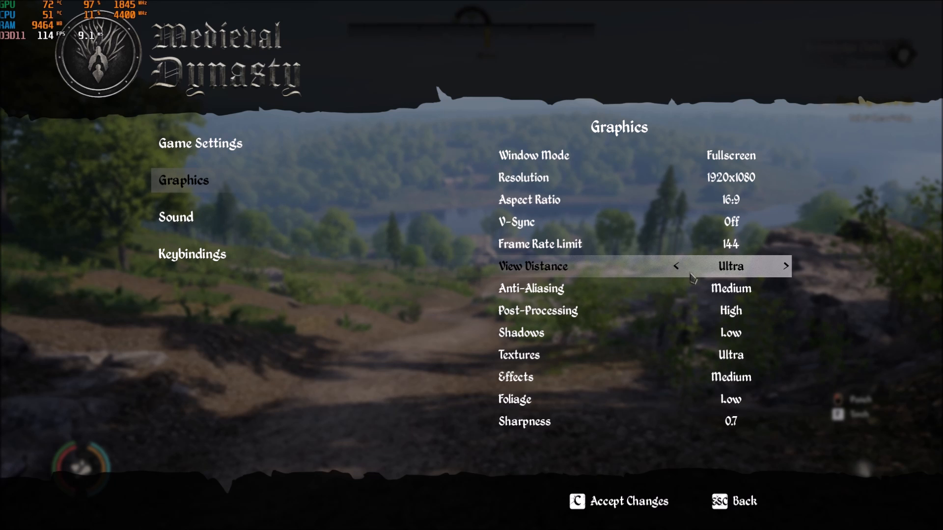
click(676, 266)
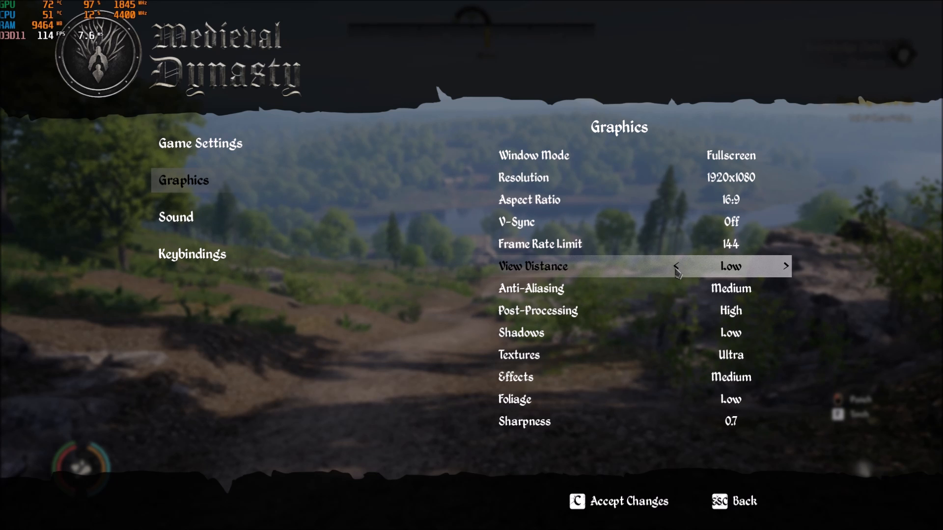
click(786, 266)
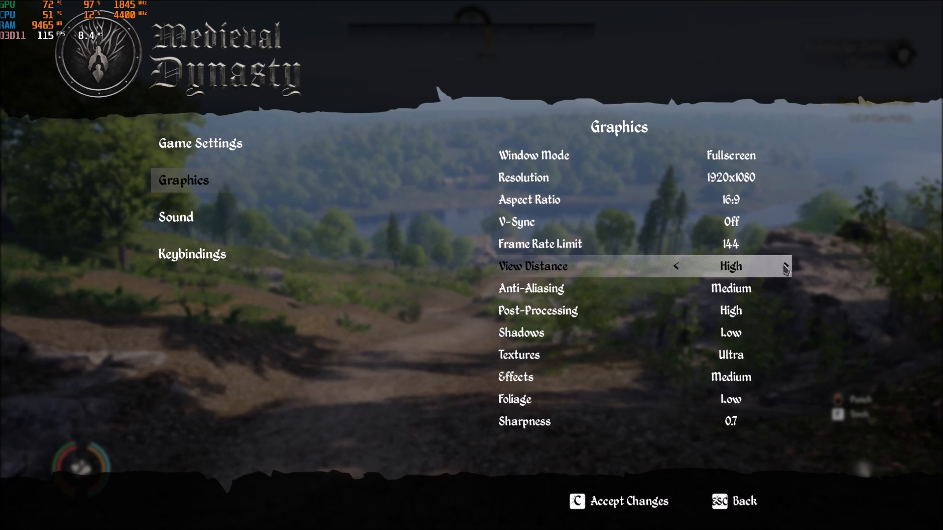
click(784, 266)
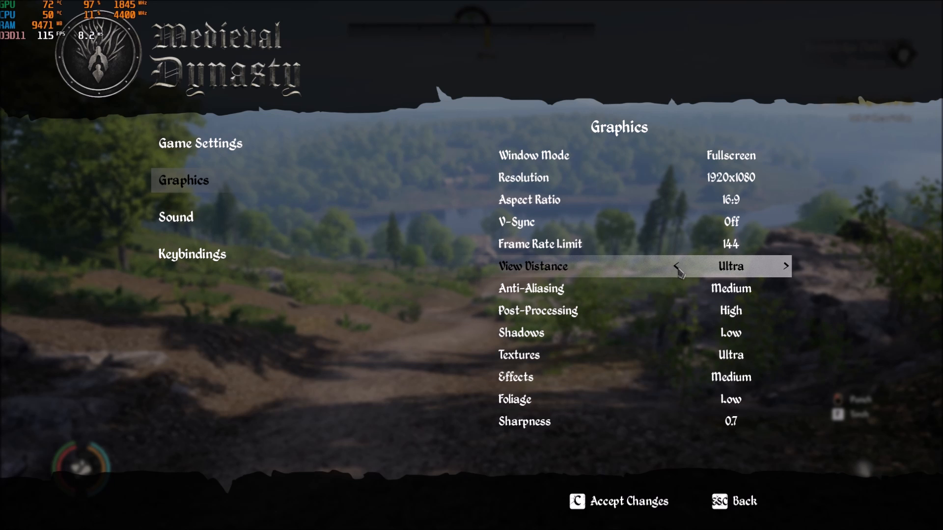
click(676, 266)
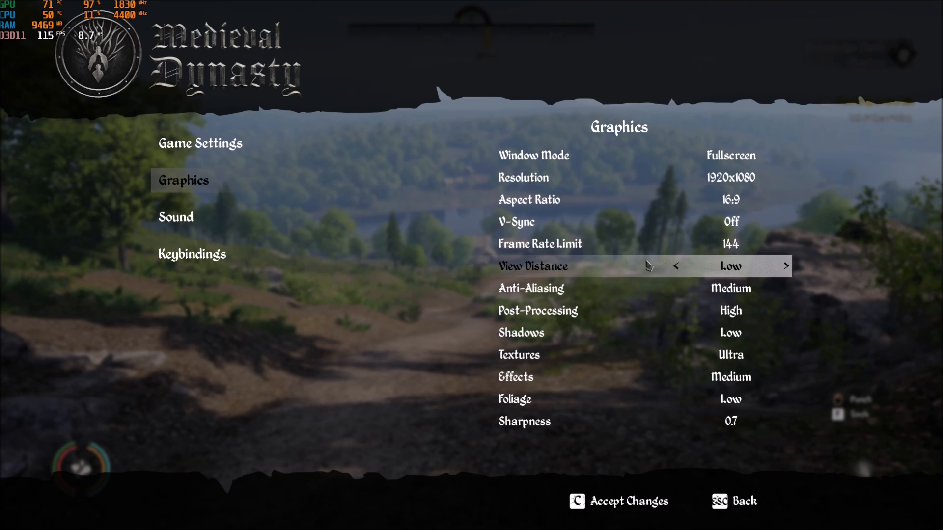
click(786, 267)
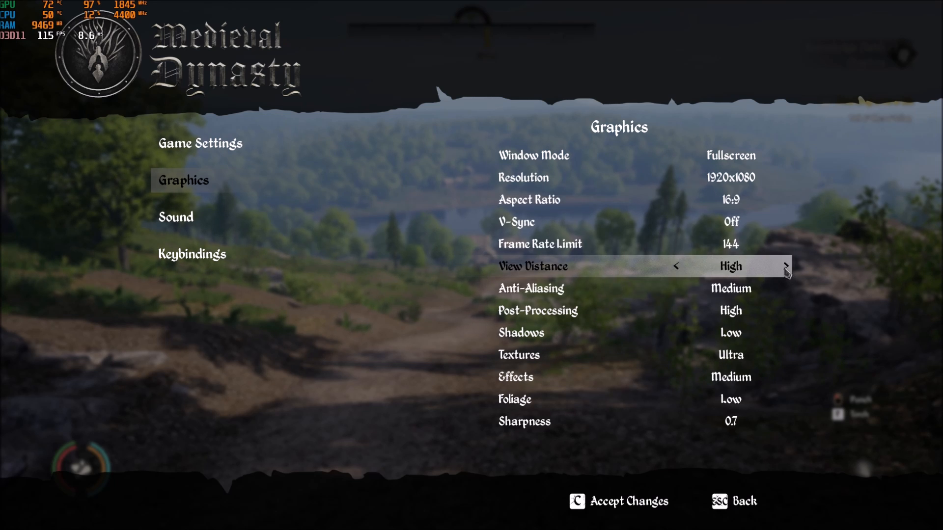
click(786, 266)
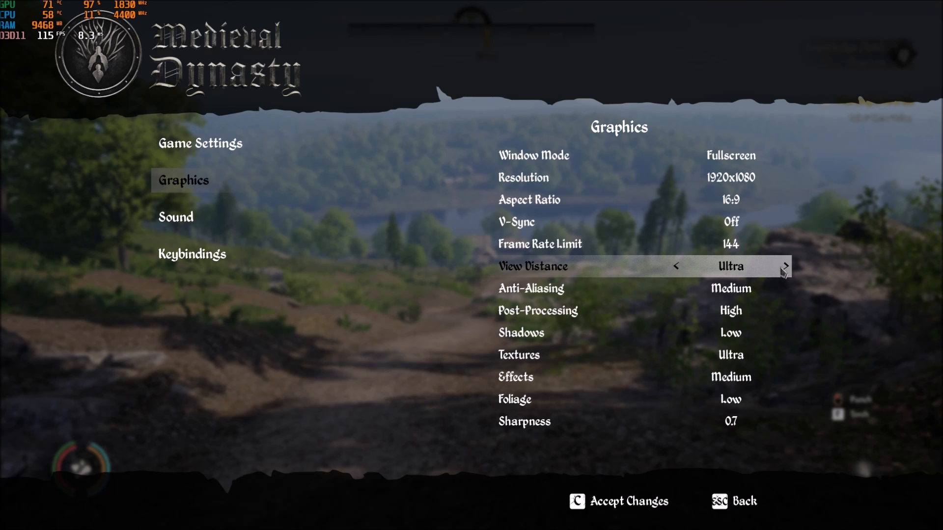
mouse_move(513, 272)
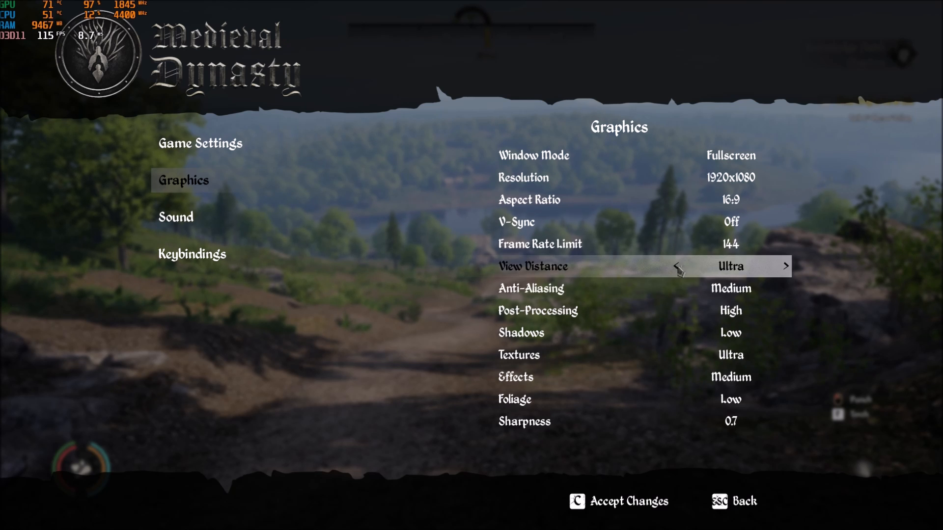
click(676, 266)
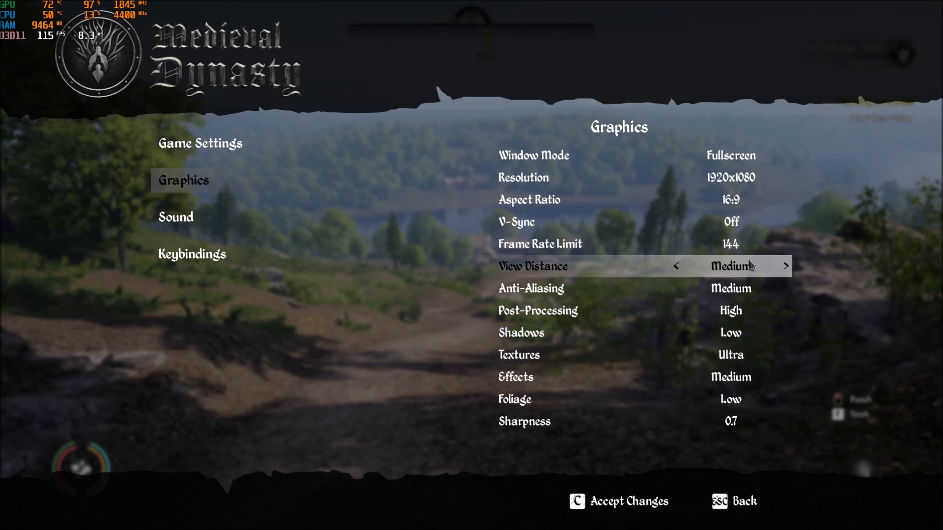
mouse_move(600, 295)
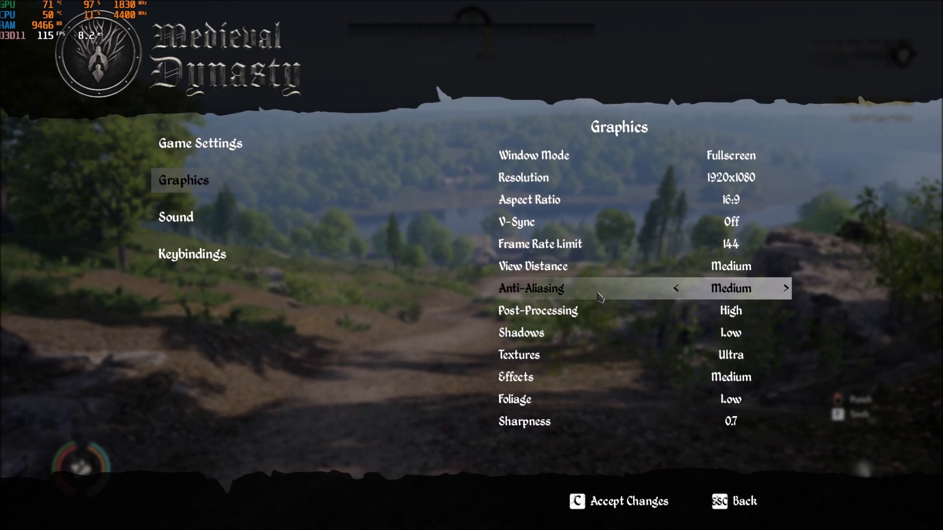
Try Anti-Aliasing at Ultra and Low, then return it to Medium
click(786, 288)
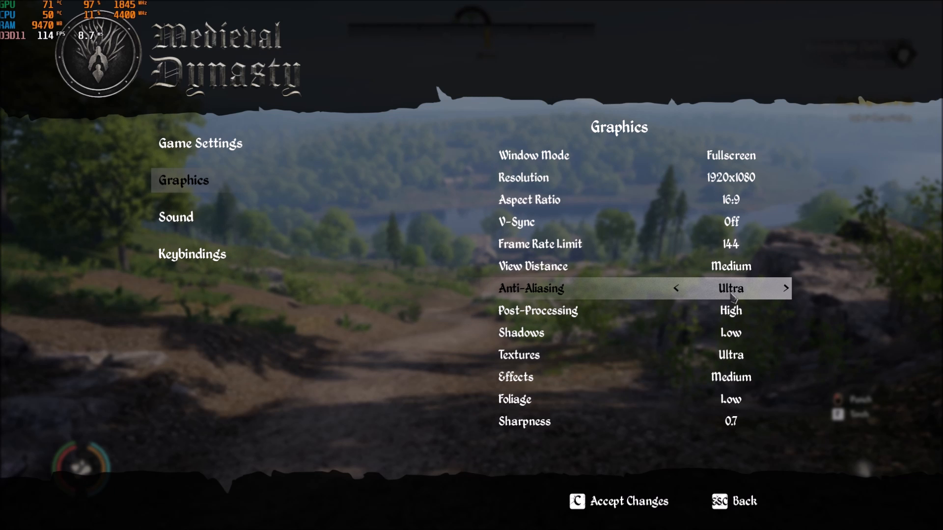
click(675, 287)
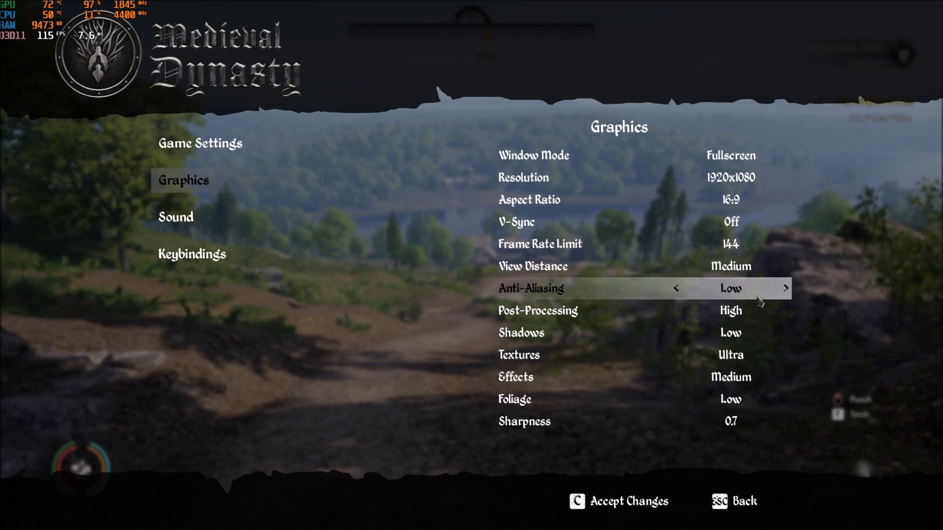
click(786, 288)
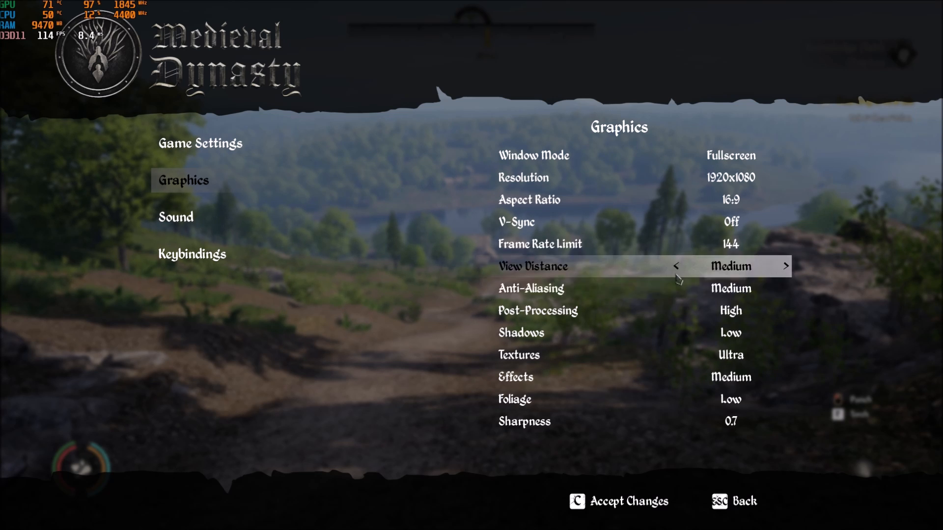
mouse_move(716, 293)
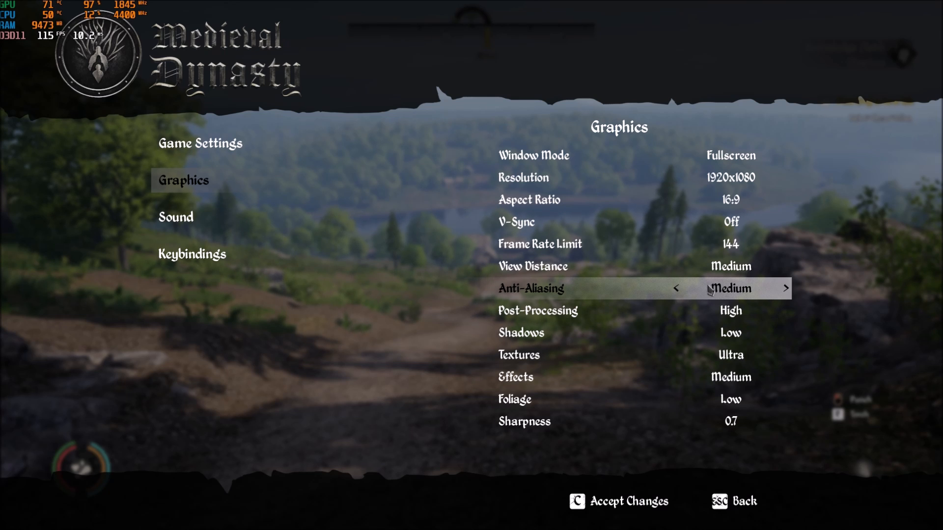
mouse_move(769, 310)
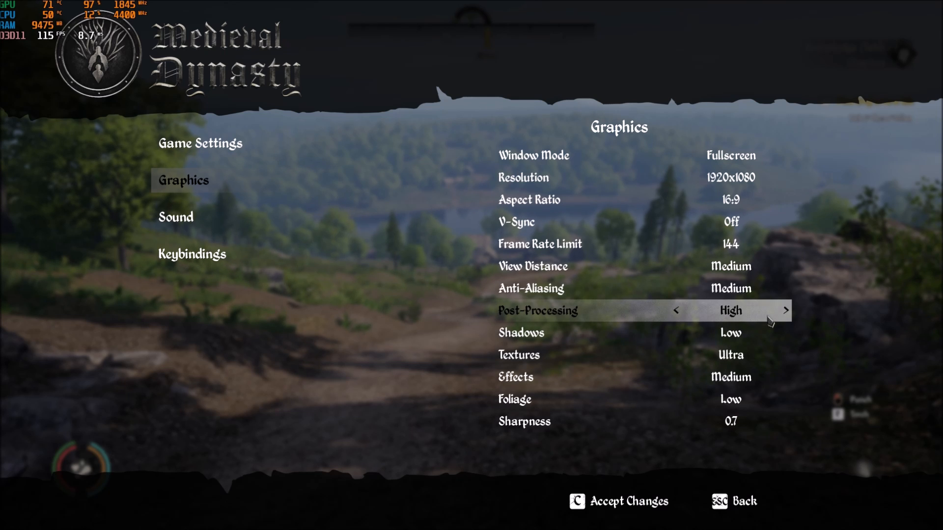
mouse_move(511, 333)
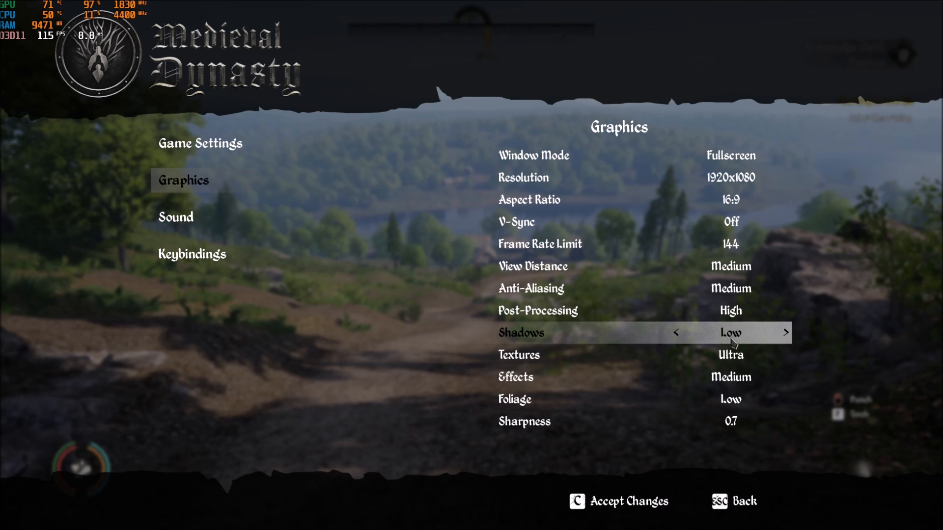
mouse_move(750, 343)
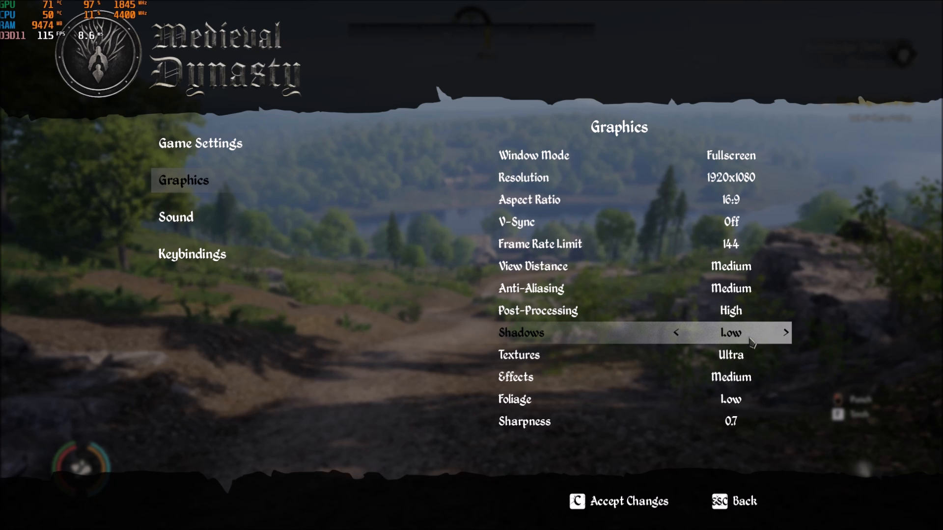
mouse_move(520, 331)
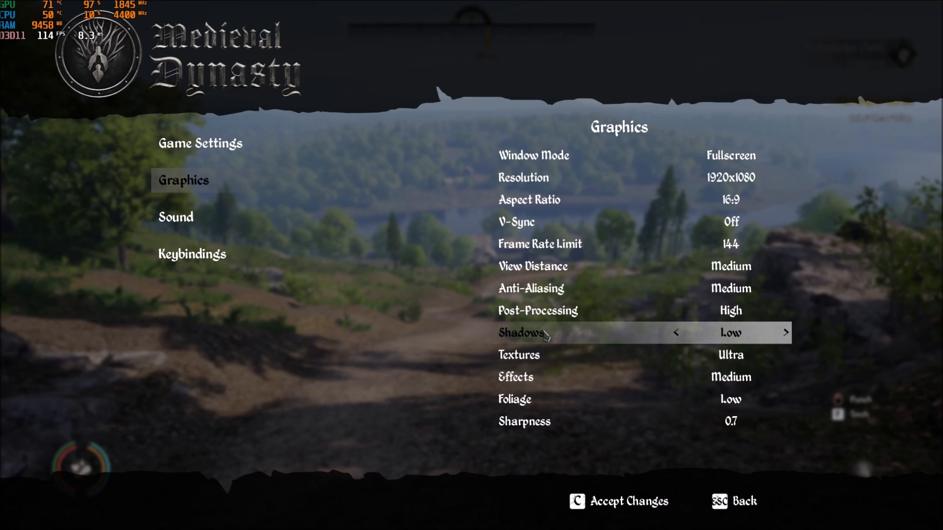
mouse_move(579, 339)
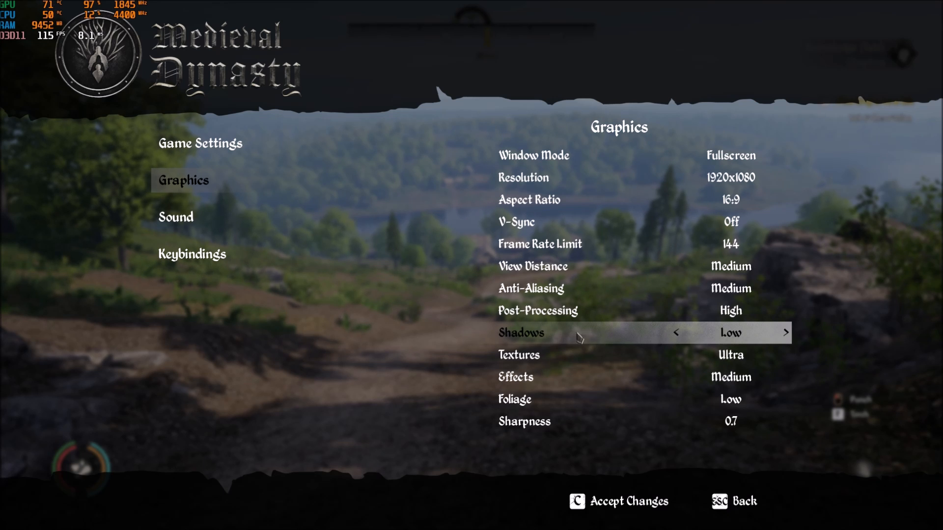
mouse_move(716, 354)
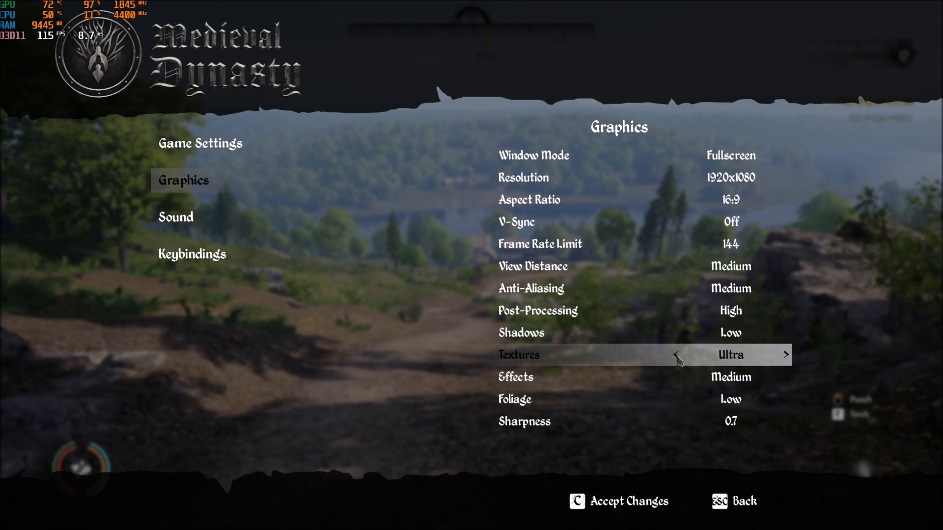
Step Textures down from Ultra toward Medium, then move to the Effects row
click(676, 354)
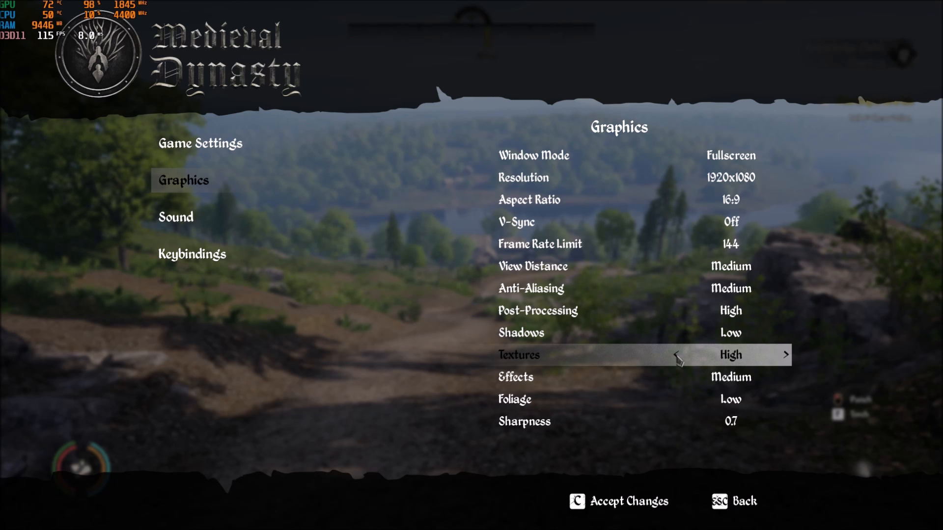
click(675, 355)
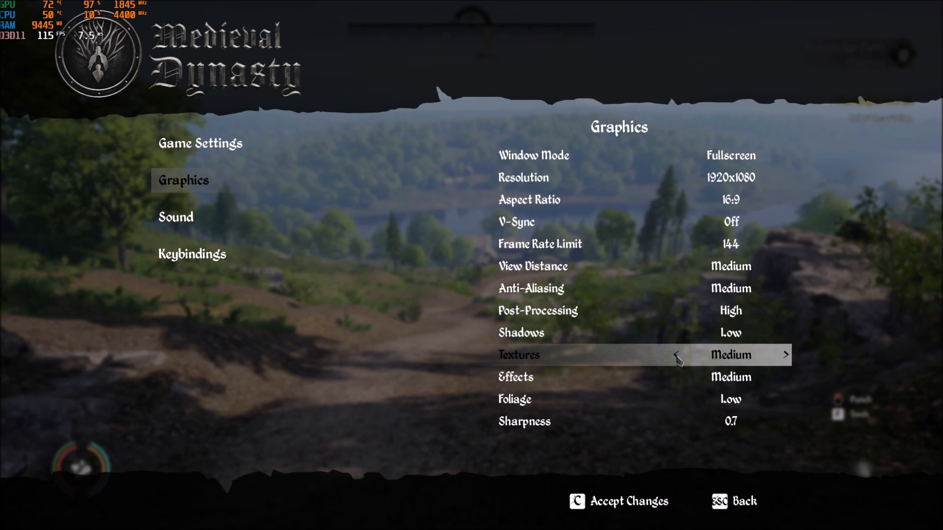
click(786, 355)
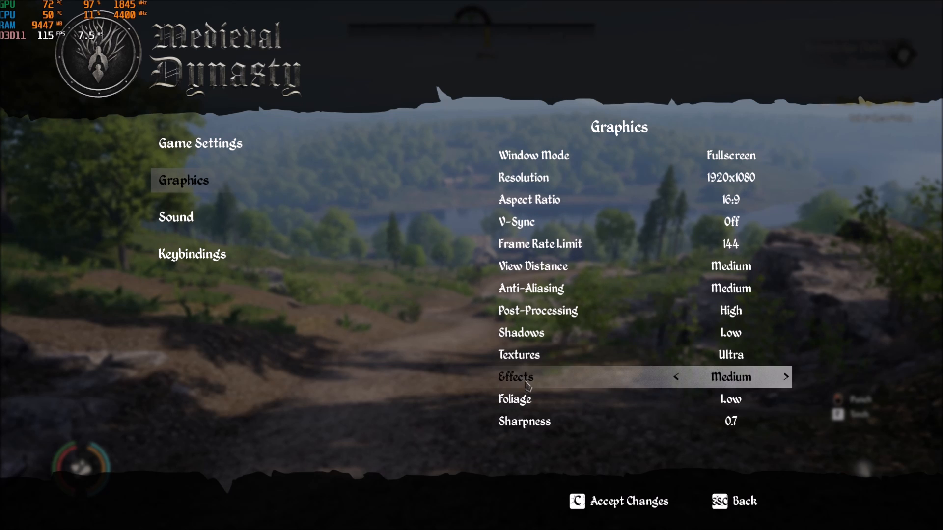
Try Effects at High and Low and leave it on Medium
click(786, 377)
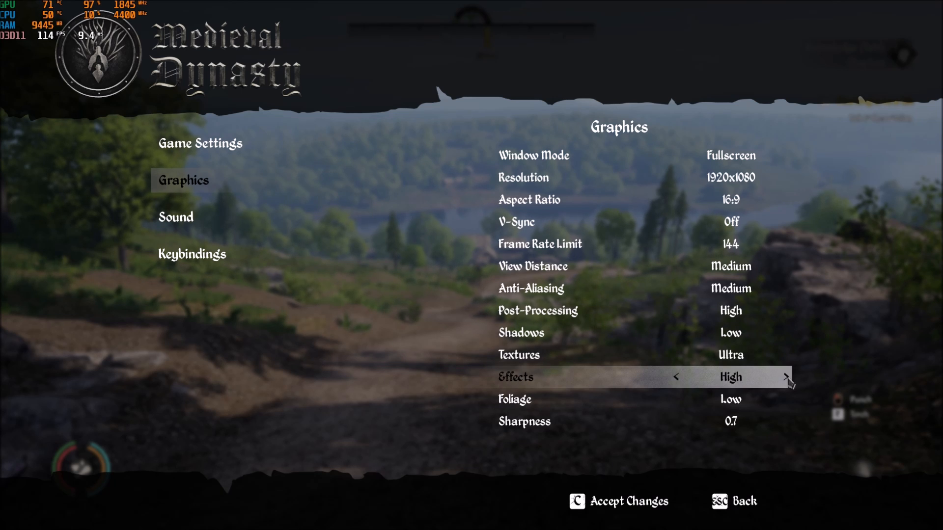
click(675, 378)
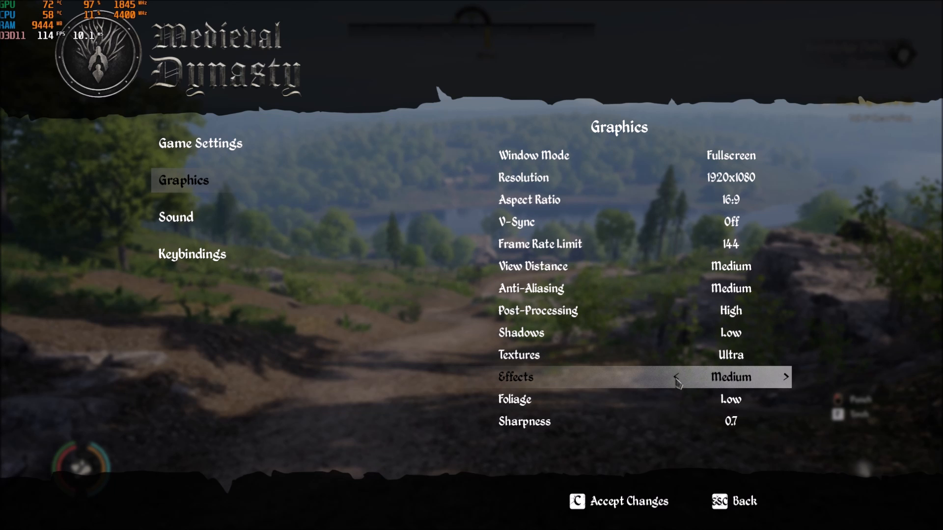
mouse_move(728, 379)
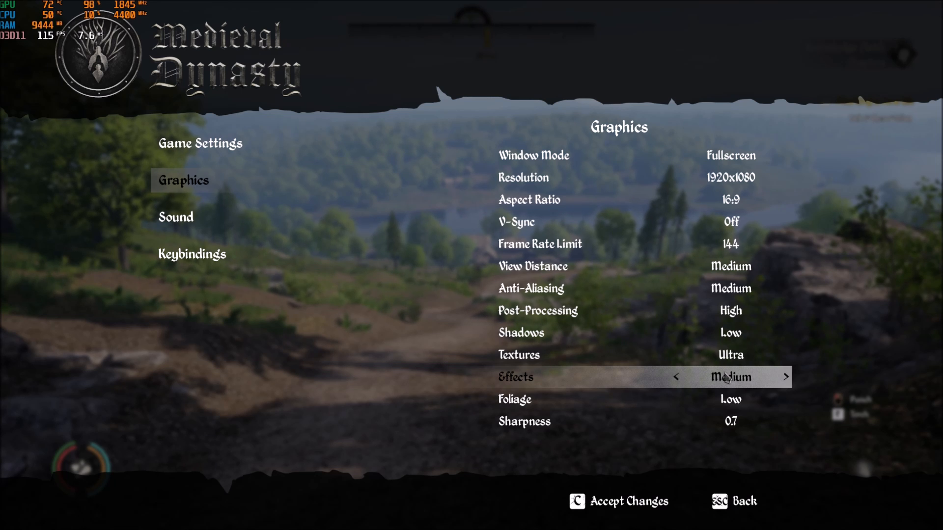
click(675, 378)
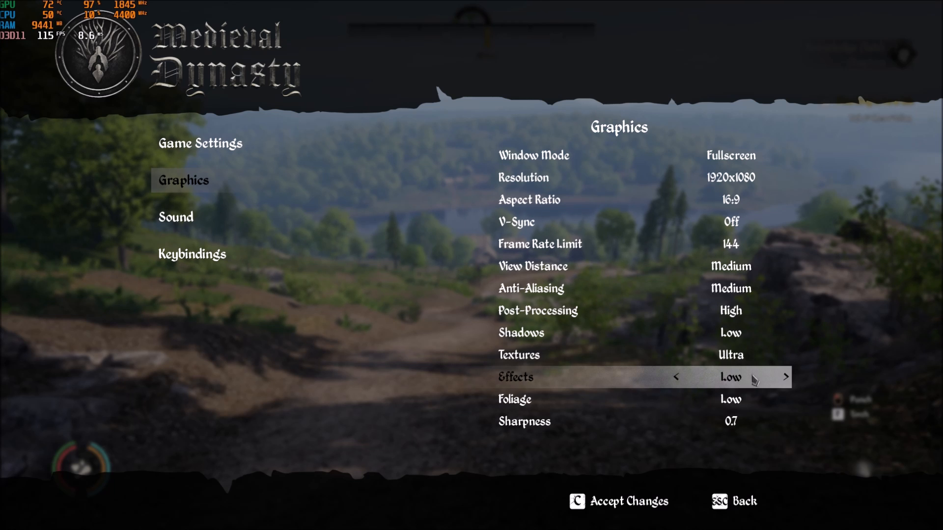
click(786, 377)
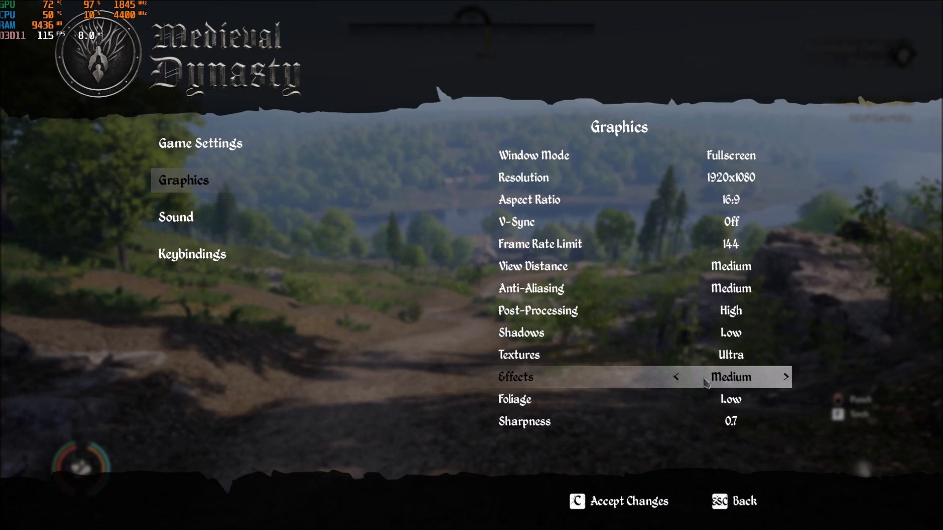
mouse_move(772, 406)
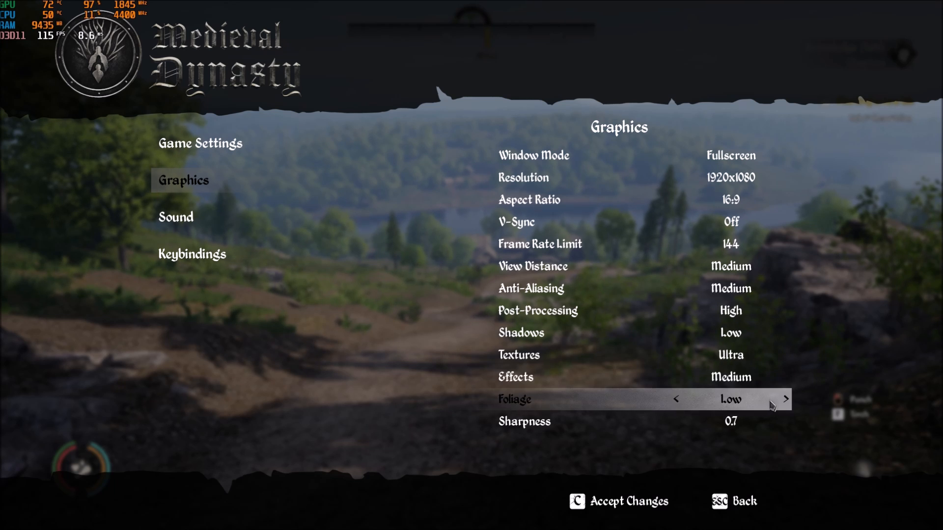
Cycle Foliage through Ultra and Low and settle it on Medium
click(785, 400)
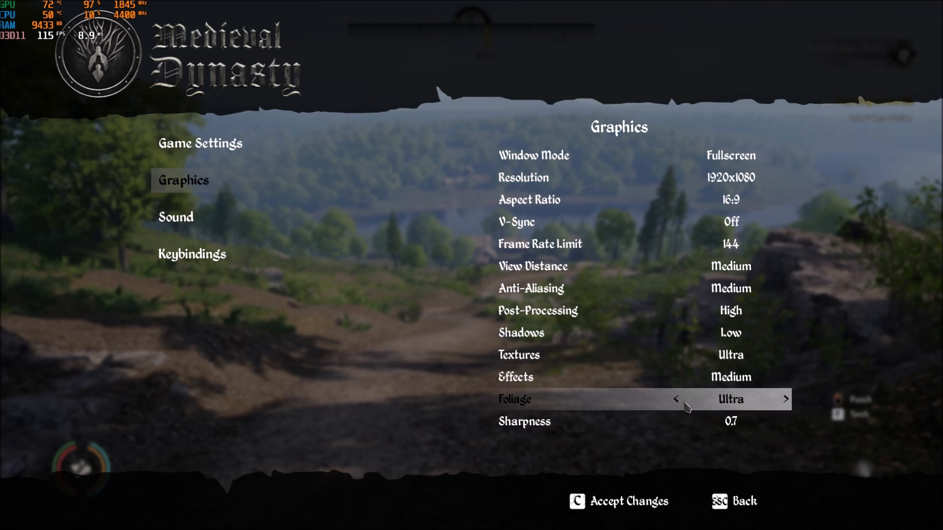
click(675, 399)
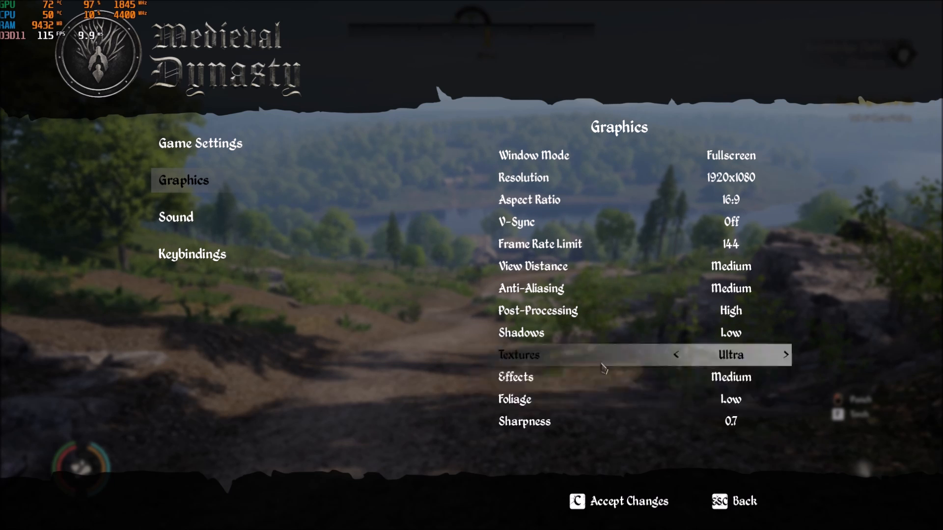
mouse_move(712, 399)
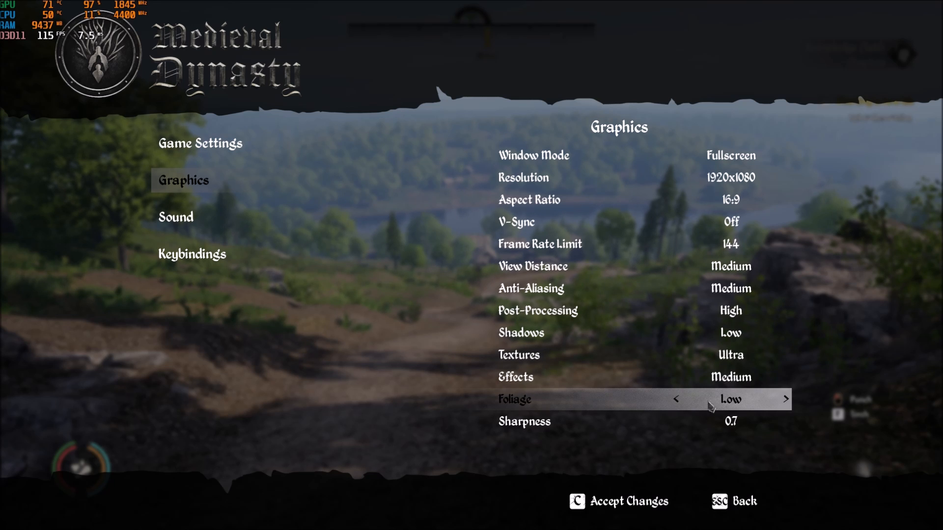
mouse_move(789, 405)
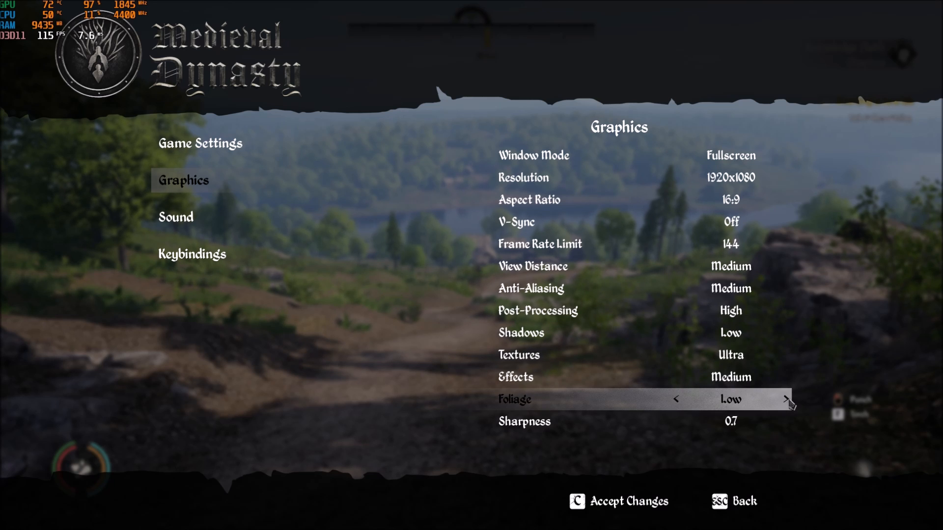
click(785, 399)
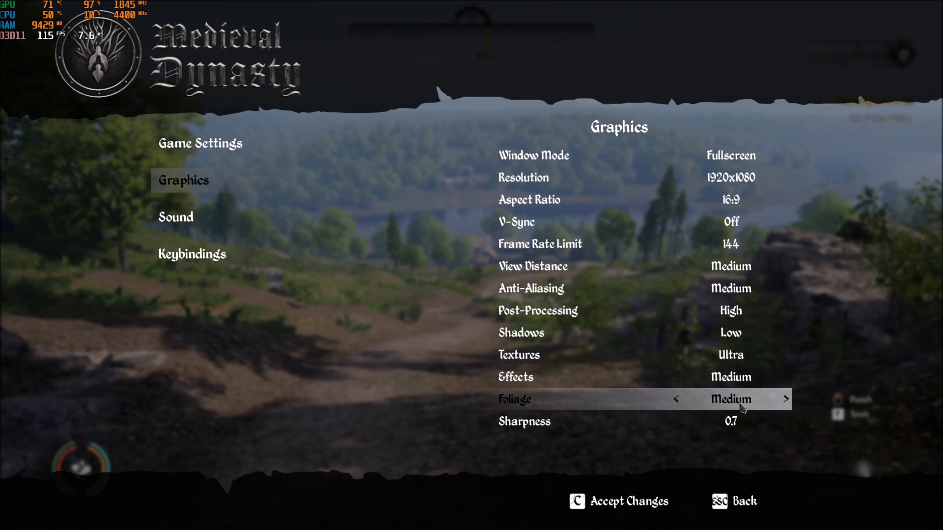
mouse_move(647, 403)
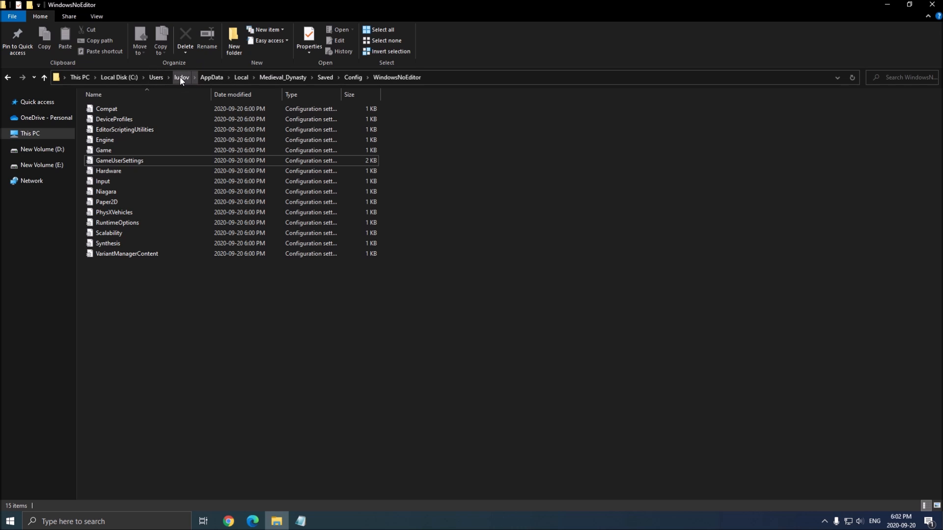
mouse_move(242, 77)
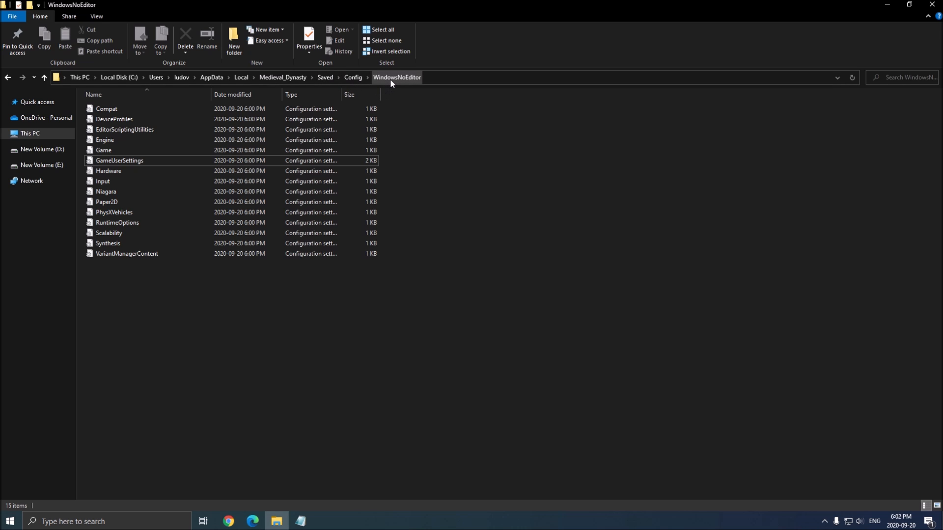
mouse_move(108, 172)
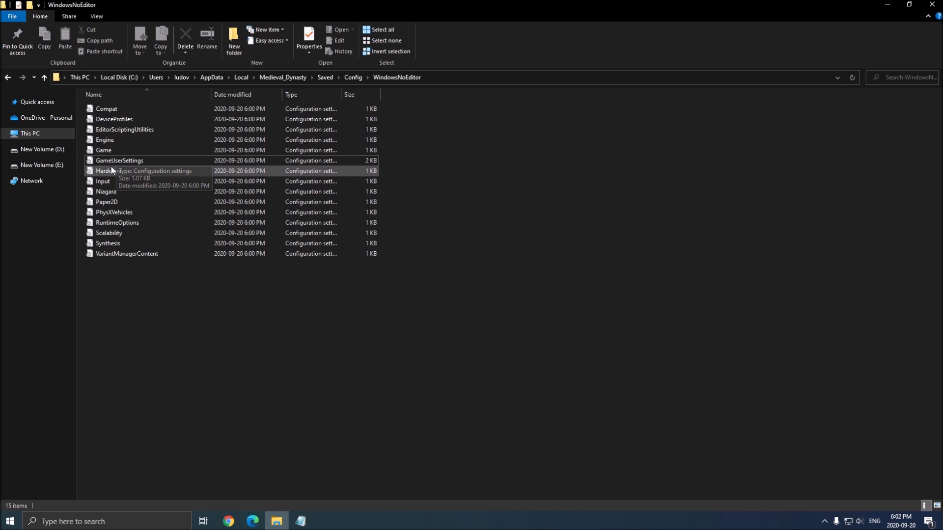
Select the GameUserSettings file in the WindowsNoEditor config folder
click(119, 160)
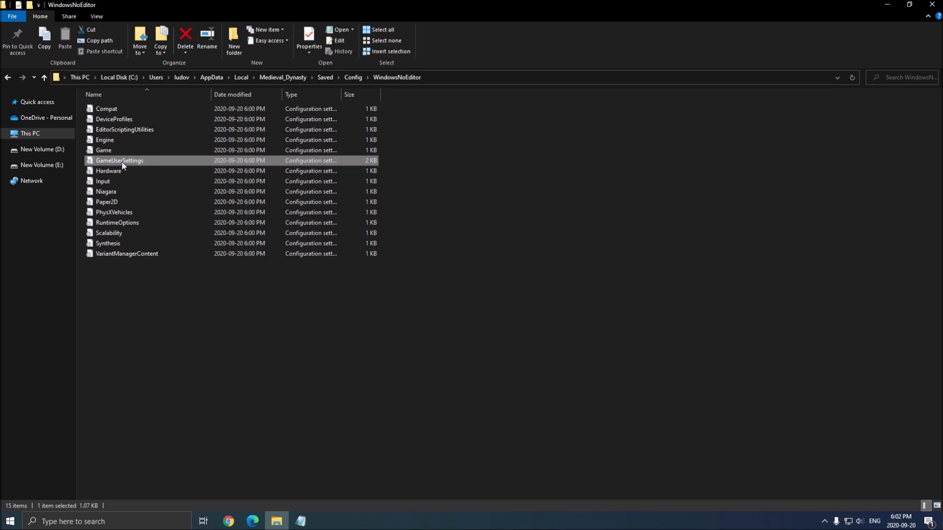
double_click(119, 160)
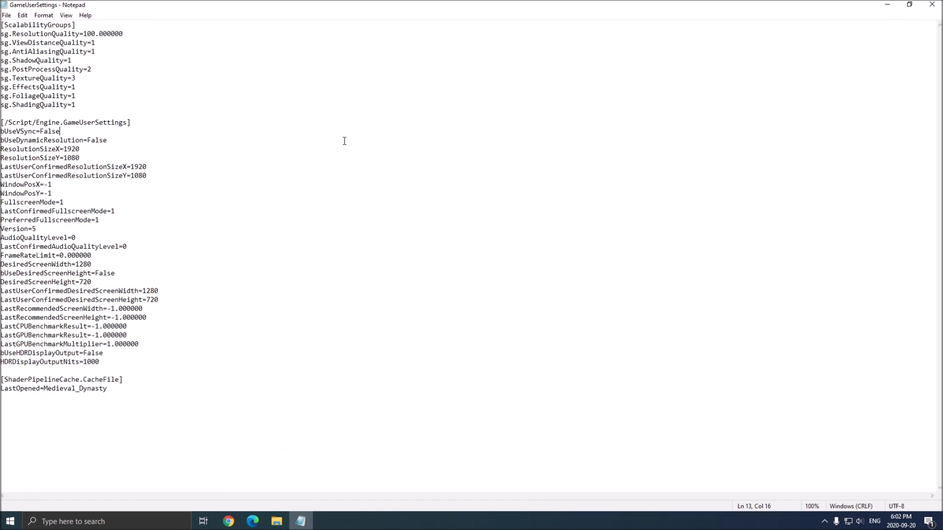
click(217, 129)
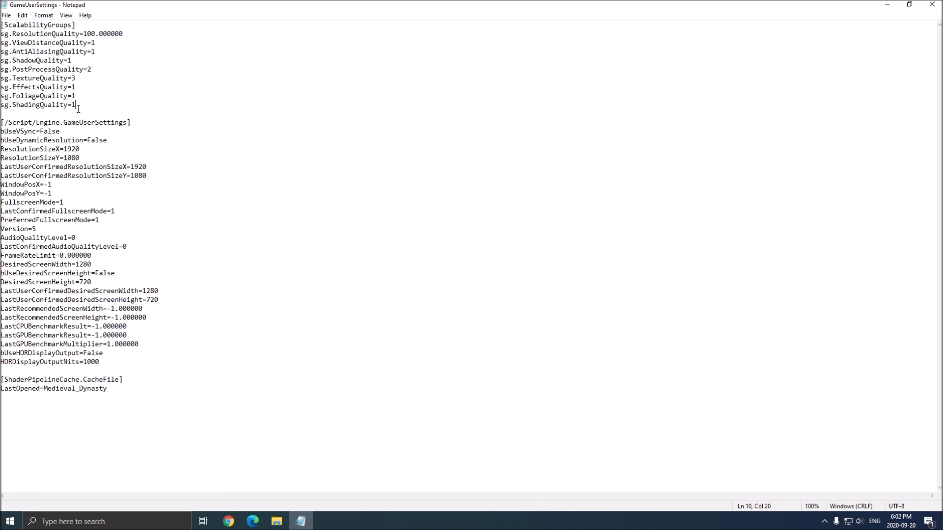
triple_click(38, 104)
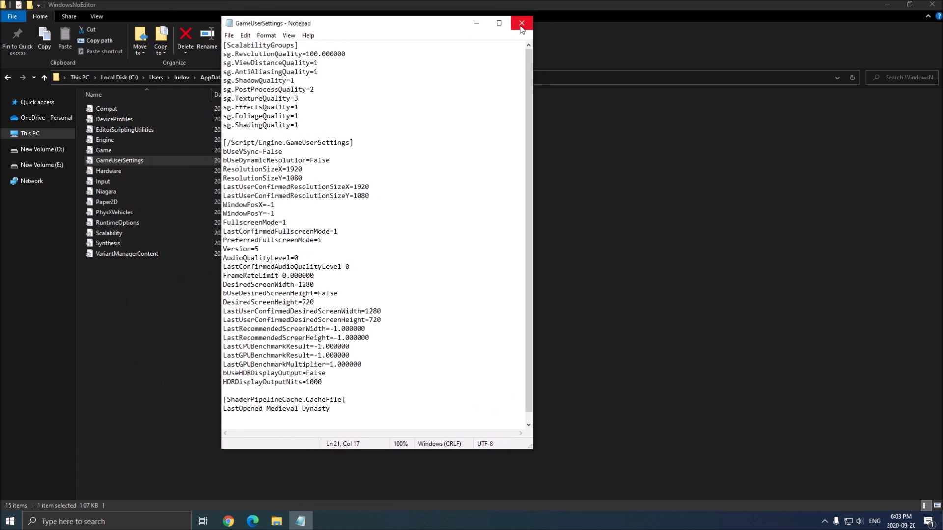
click(521, 23)
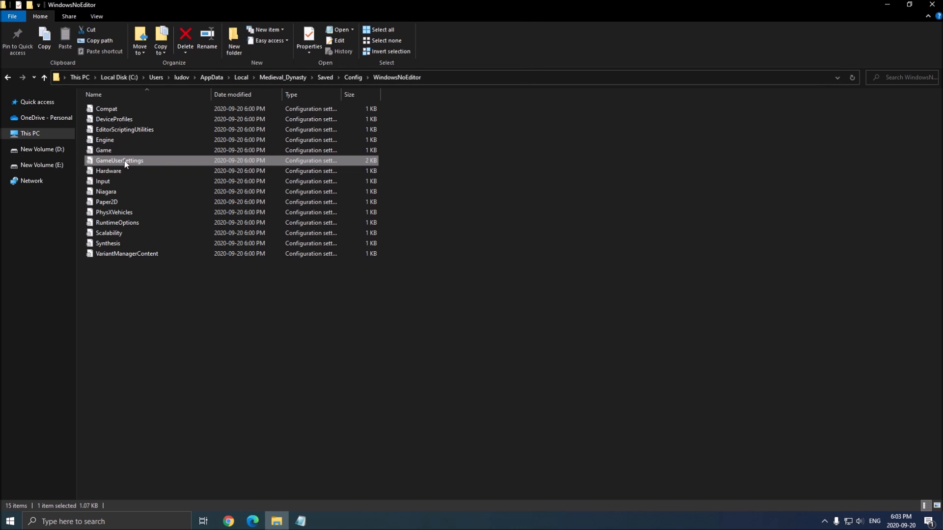
mouse_move(100, 164)
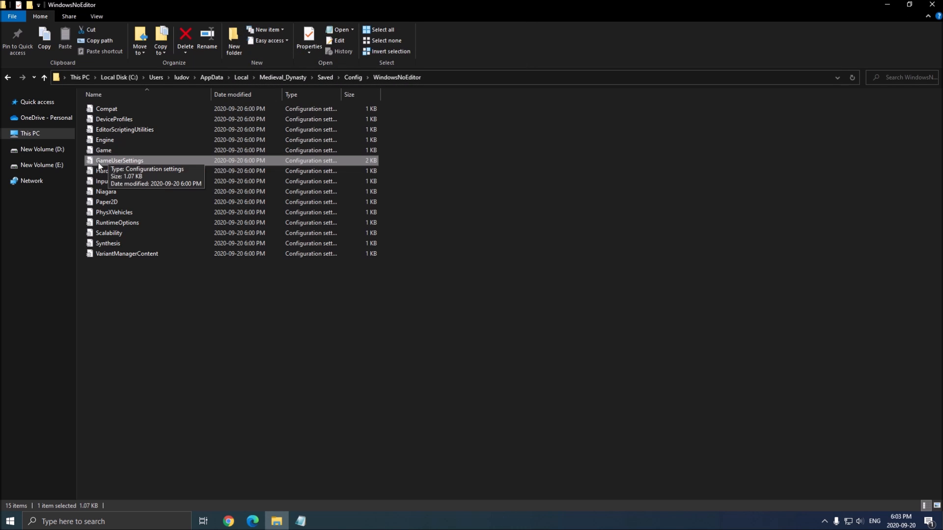
Bring up the Properties of GameUserSettings to set its Read-only attribute
right_click(119, 160)
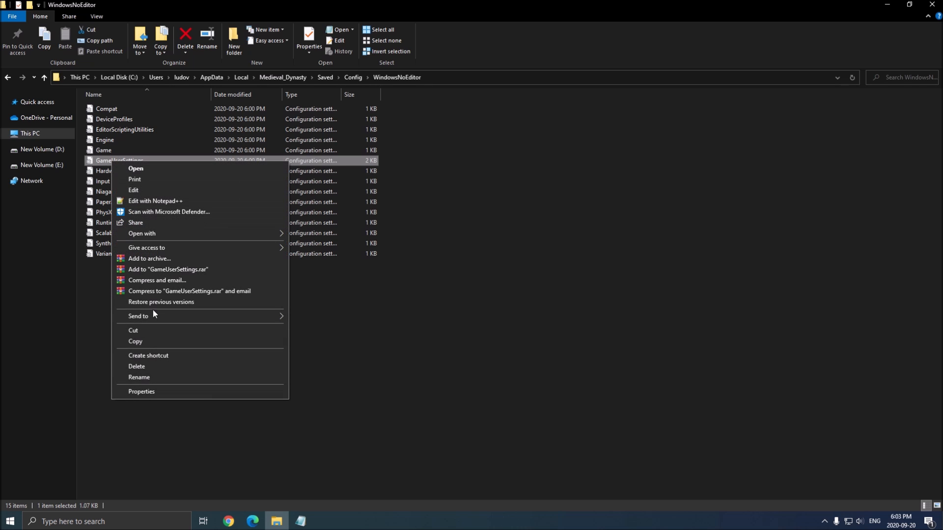
click(142, 392)
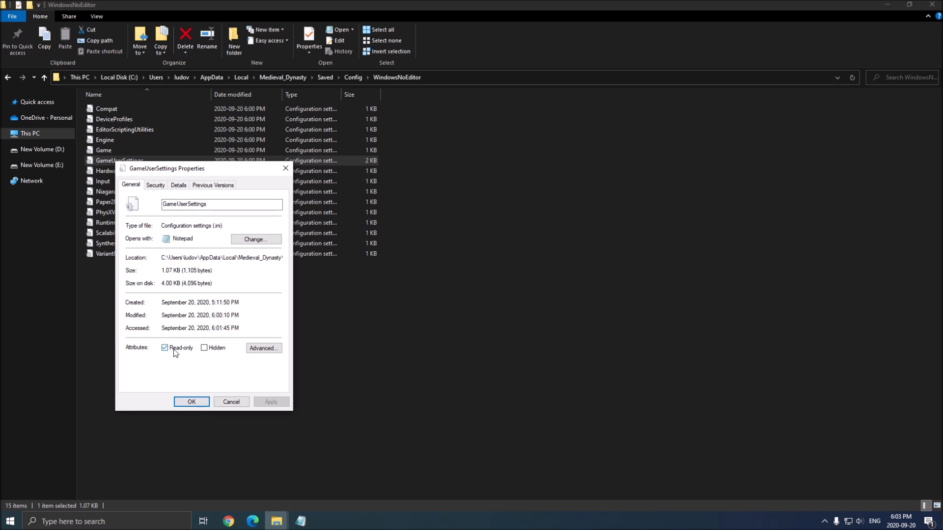